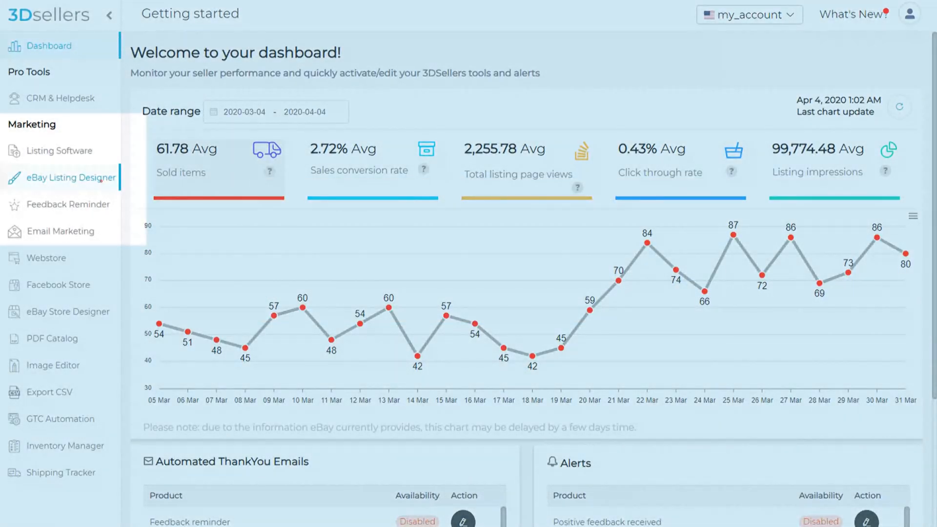
- Go to the eBay Listing Designer from the sidebar's Marketing section
{"action": "left_click", "coordinate": [78, 176]}
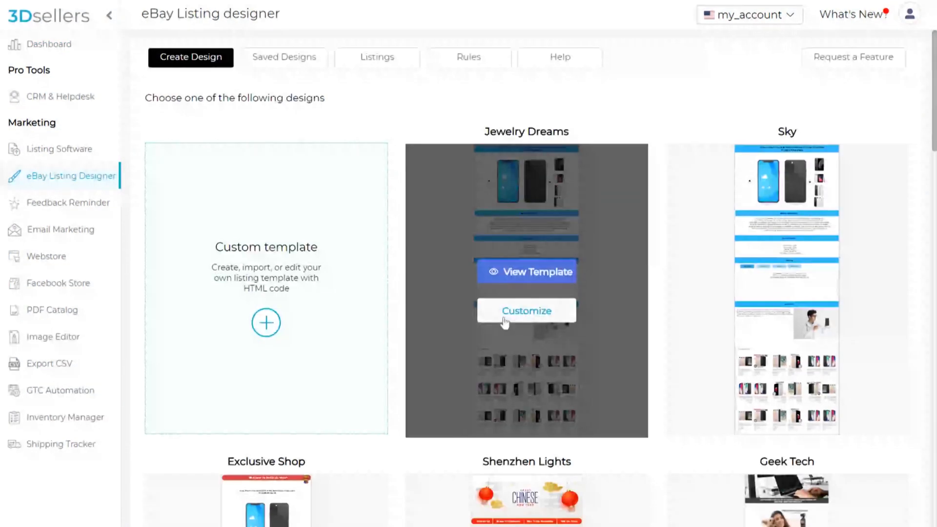
- Customize the Jewelry Dreams template and add 'The story of our store' content block from the Block Library
{"action": "left_click", "coordinate": [526, 311]}
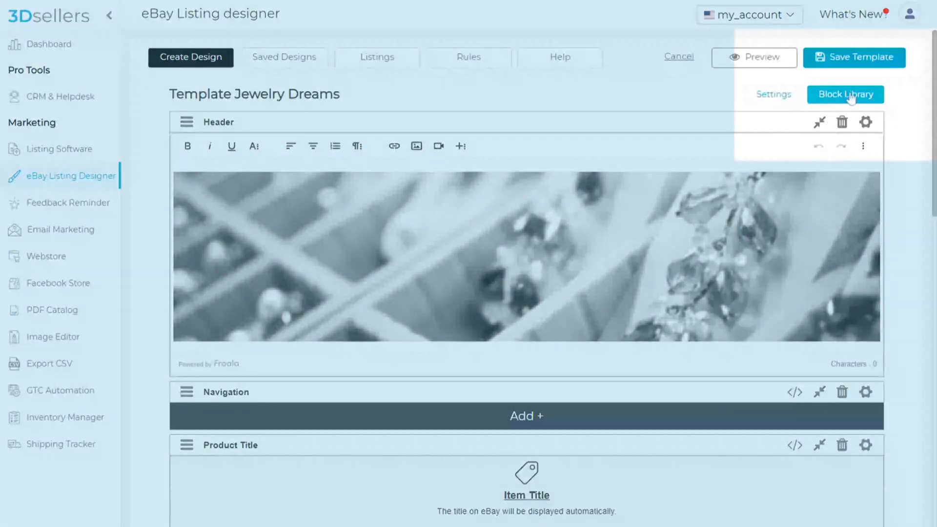
{"action": "left_click", "coordinate": [846, 95]}
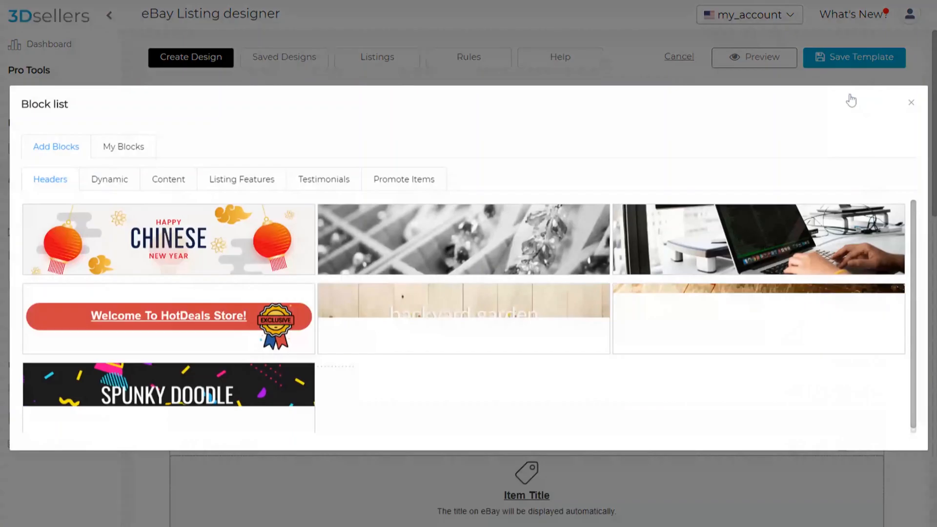
{"action": "left_click", "coordinate": [168, 180]}
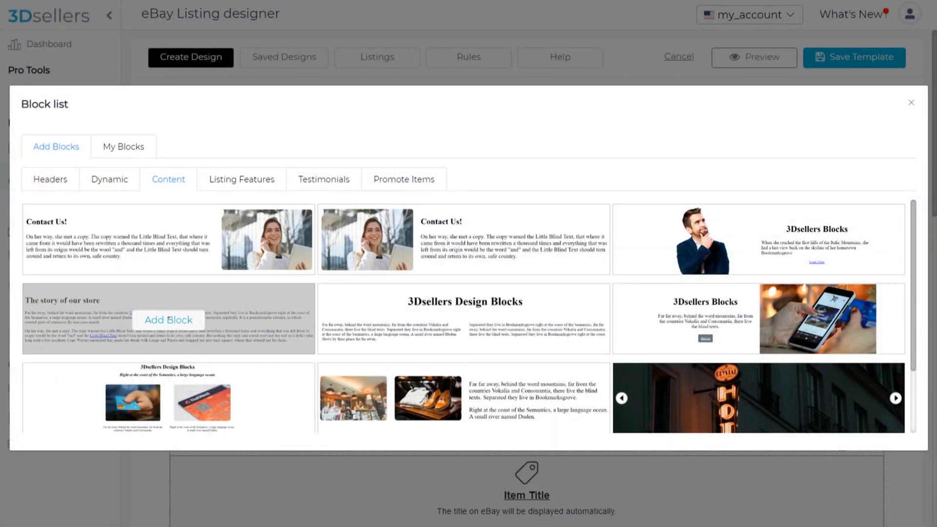
{"action": "left_click", "coordinate": [911, 102]}
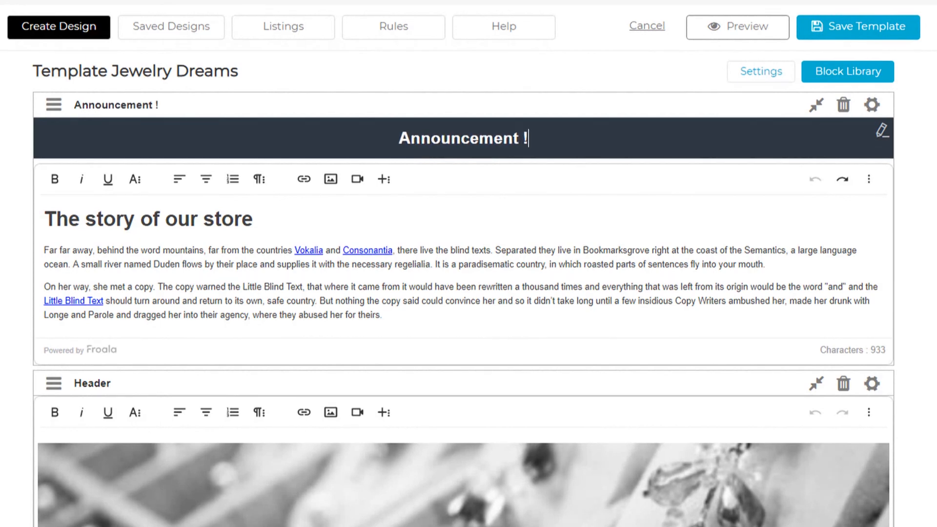
- Replace the block's placeholder story text with the shipping-delay notice
{"action": "left_click", "coordinate": [383, 315]}
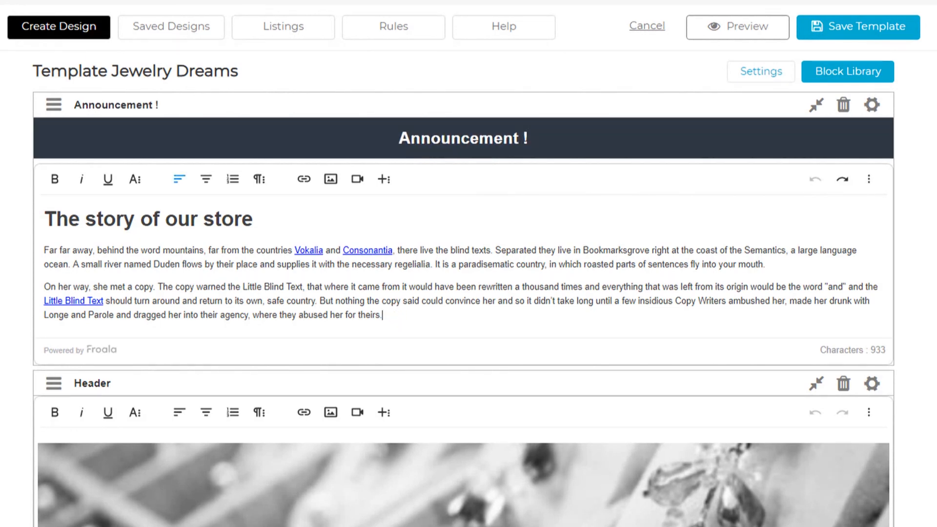
{"action": "key", "text": "ctrl+a"}
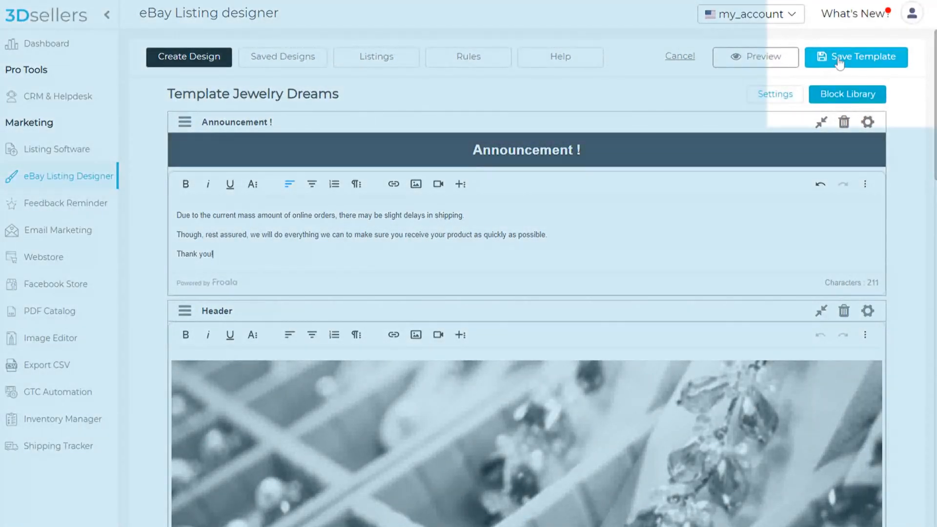
- Save the edited template as a design named COVID DELAY UPDATE
{"action": "left_click", "coordinate": [856, 56]}
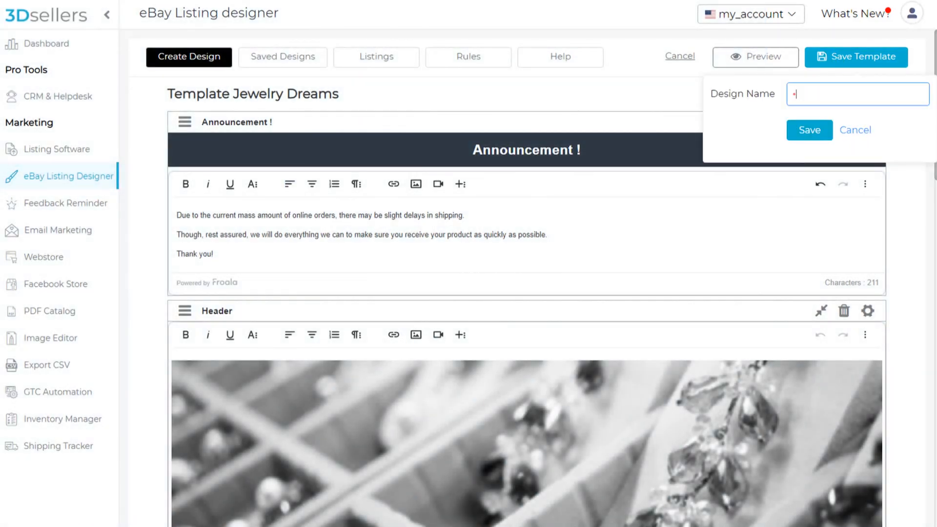
{"action": "type", "text": "COVID DELAY UPDATE"}
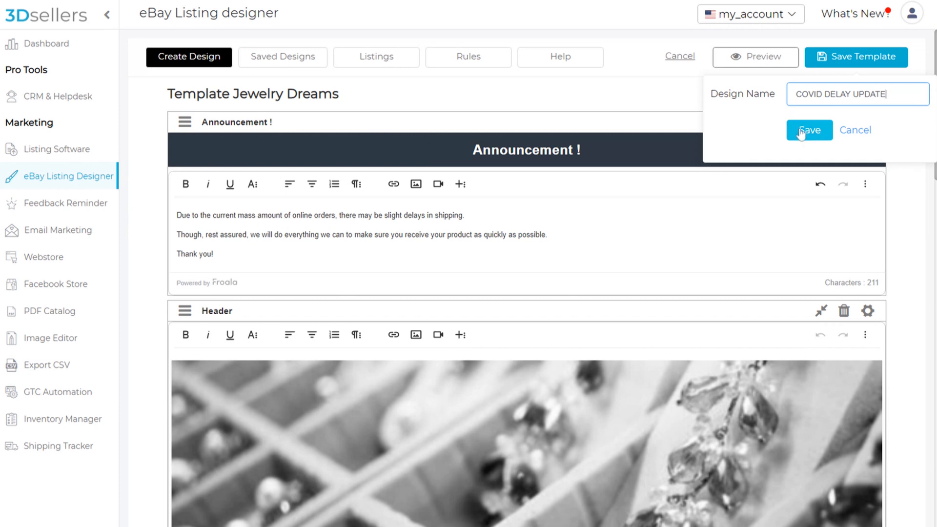
{"action": "left_click", "coordinate": [808, 130]}
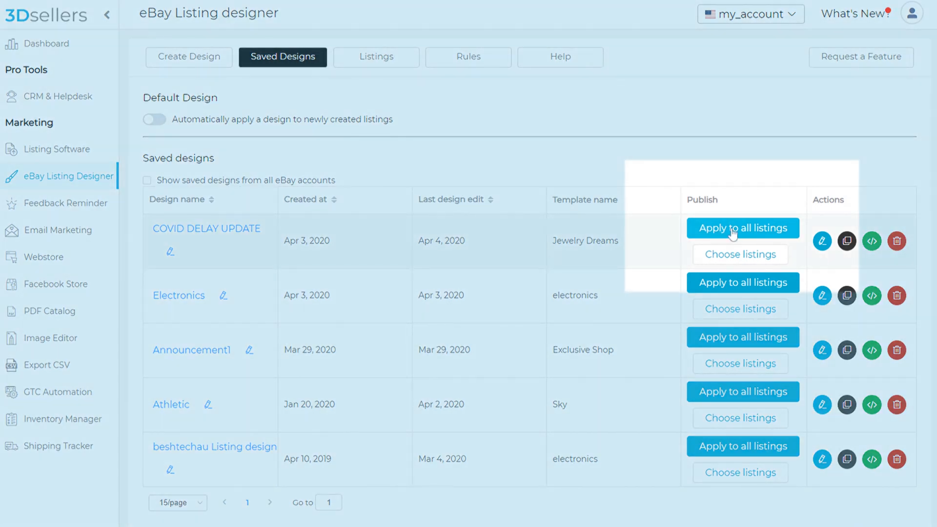
- Apply COVID DELAY UPDATE to all listings and view the announcement on a live eBay bike light listing
{"action": "left_click", "coordinate": [742, 227]}
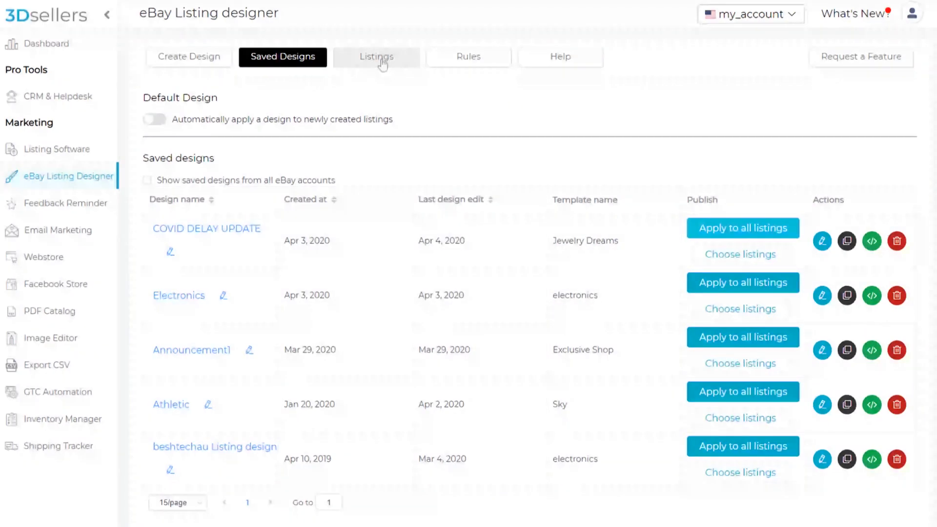
{"action": "left_click", "coordinate": [376, 57]}
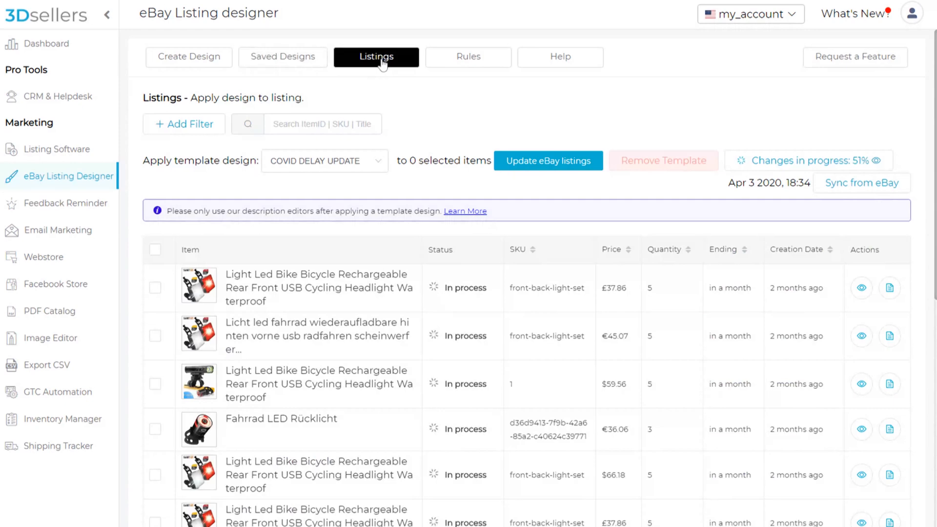
{"action": "left_click", "coordinate": [547, 161]}
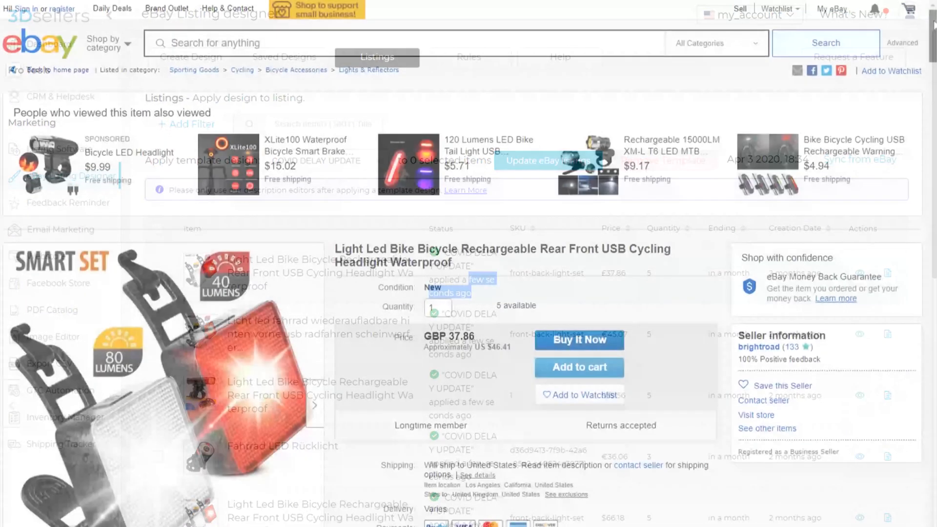
{"action": "scroll", "scroll_direction": "down", "scroll_amount": 3}
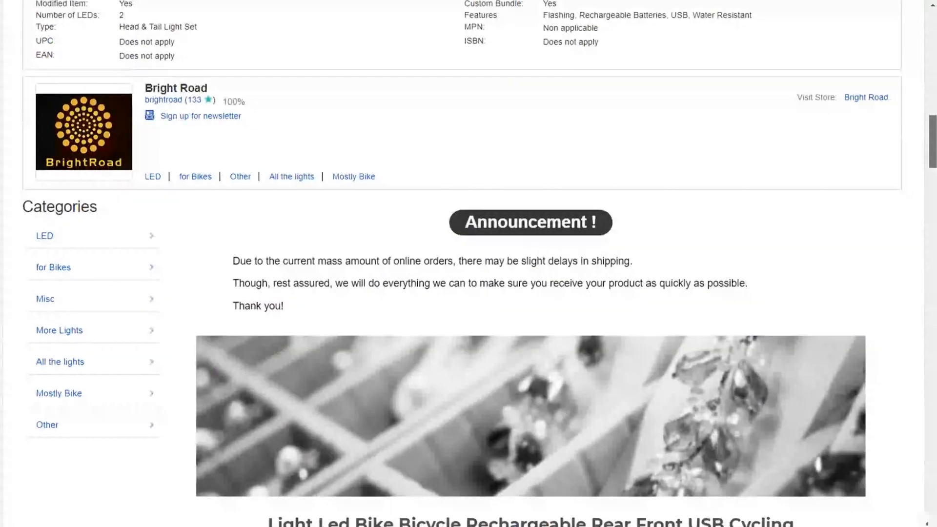